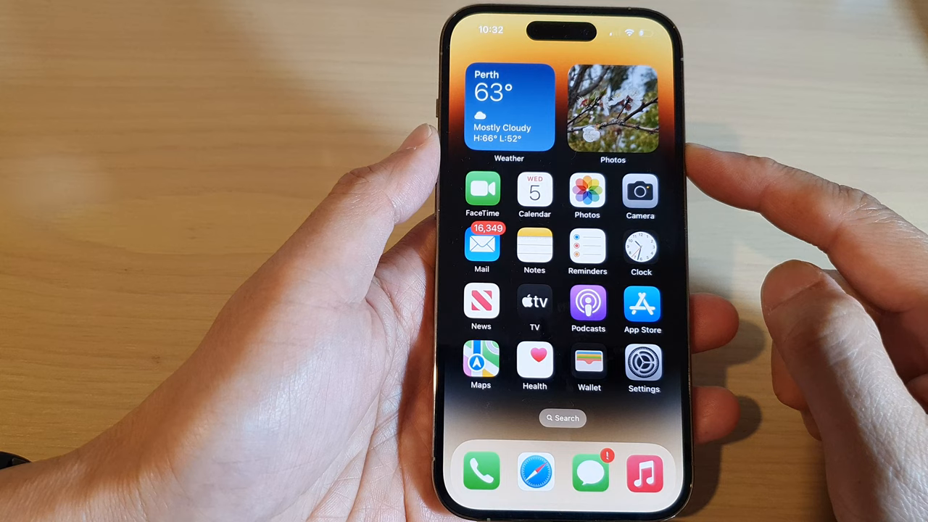
Launch the Camera app from the Home Screen into the live photo viewfinder
click(641, 188)
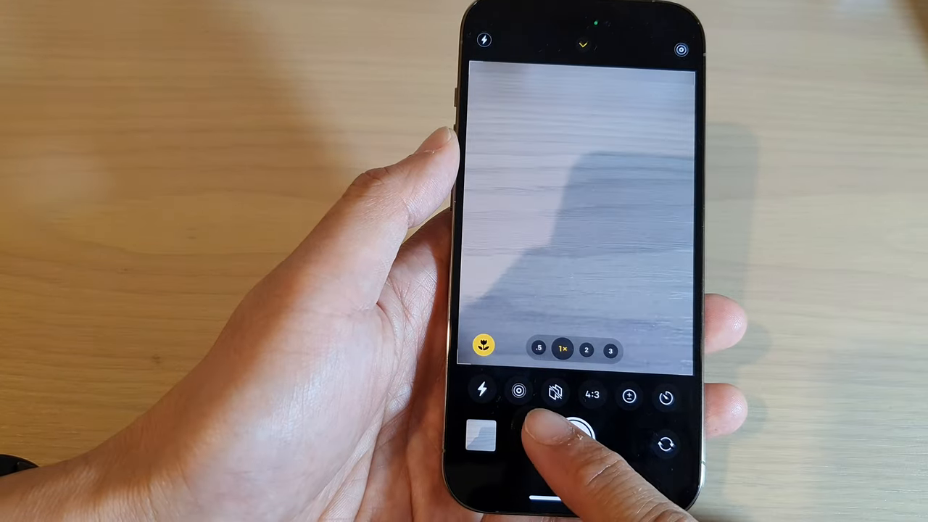
Change the photo aspect ratio from 4:3 to 16:9 and collapse the extra controls row
click(580, 427)
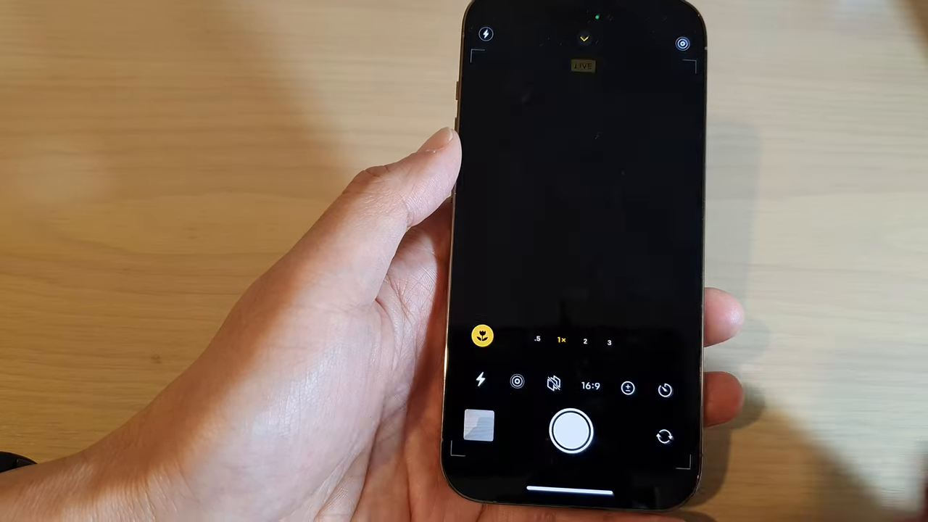
click(476, 423)
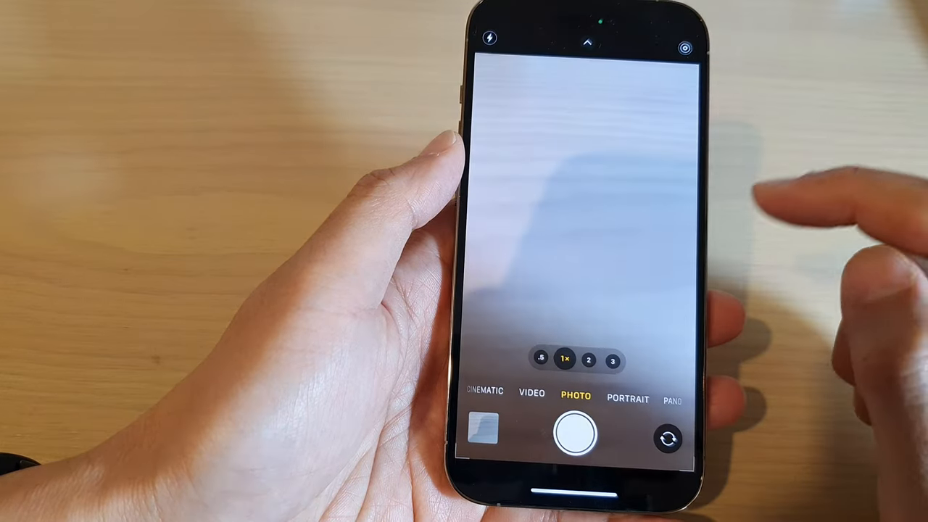
Leave the Camera, return to the main Settings list and go into the Camera settings page
click(573, 254)
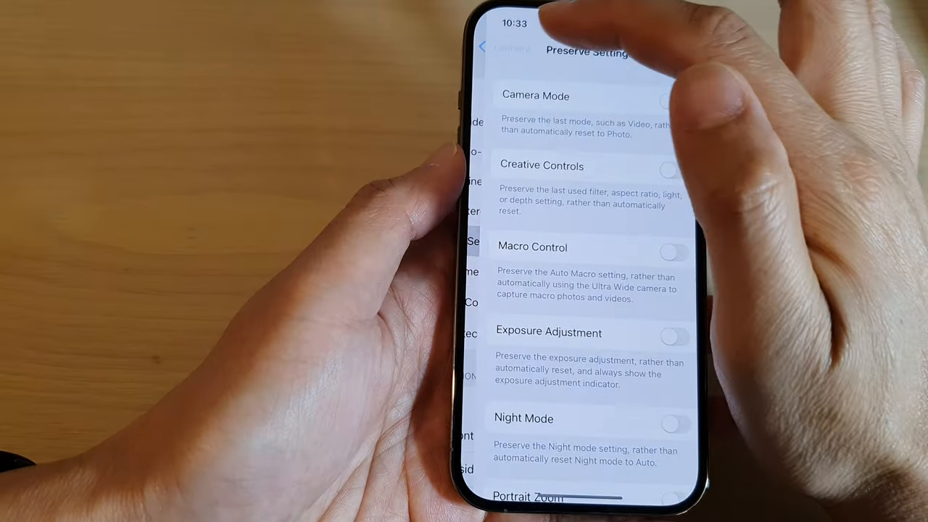
click(505, 47)
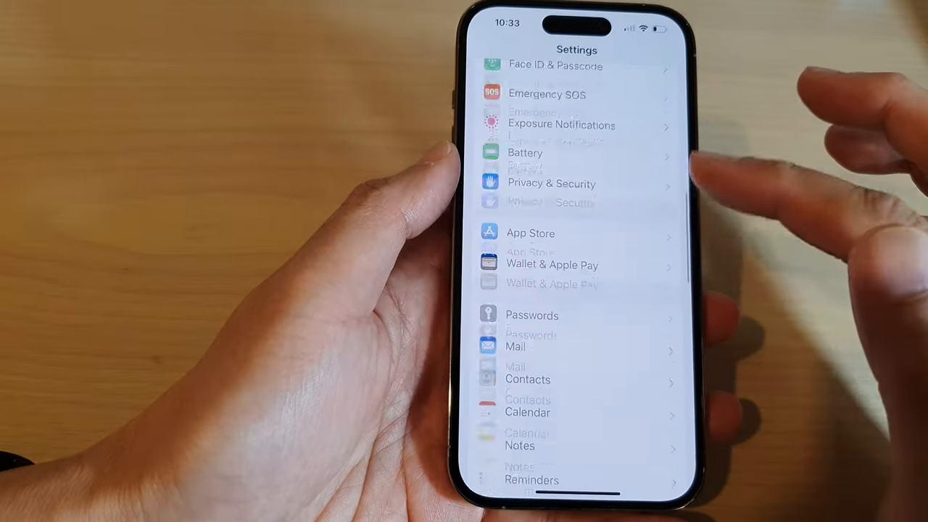
scroll(down, 3)
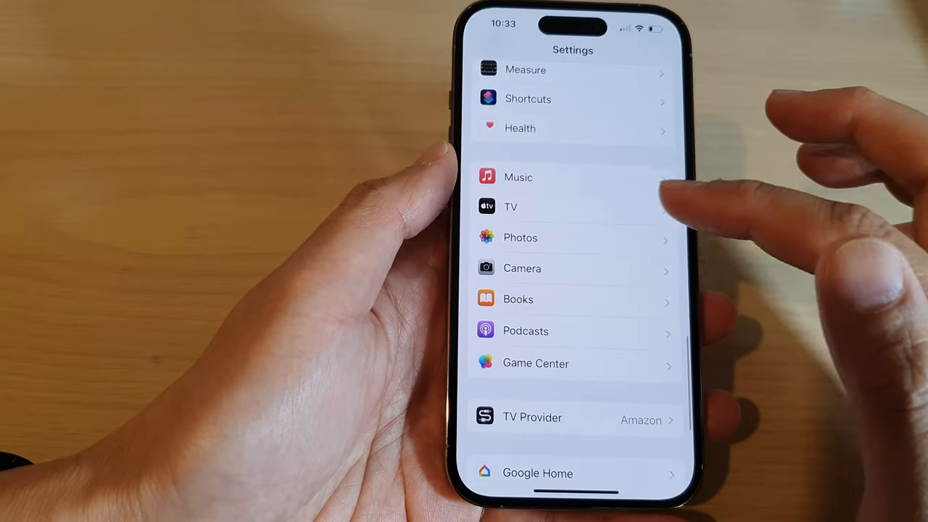
click(522, 268)
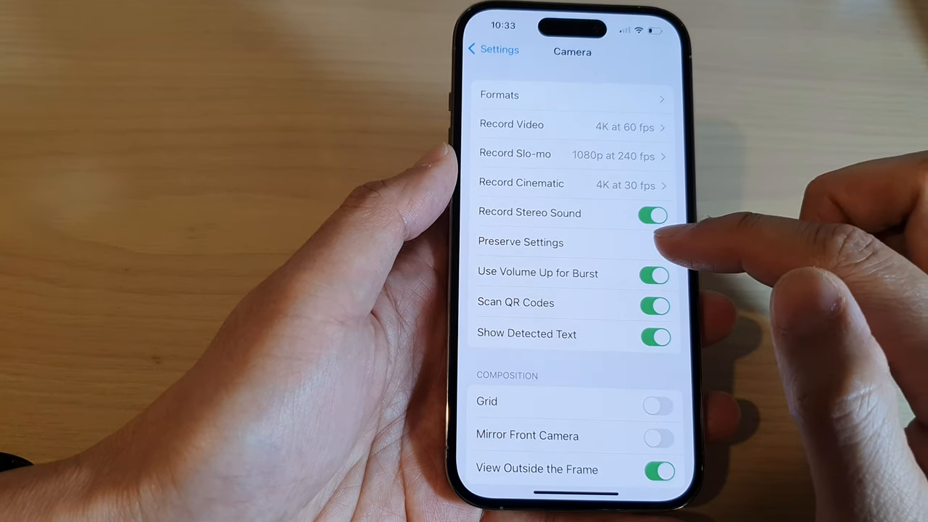
In Preserve Settings, switch Creative Controls on and then back off
click(521, 242)
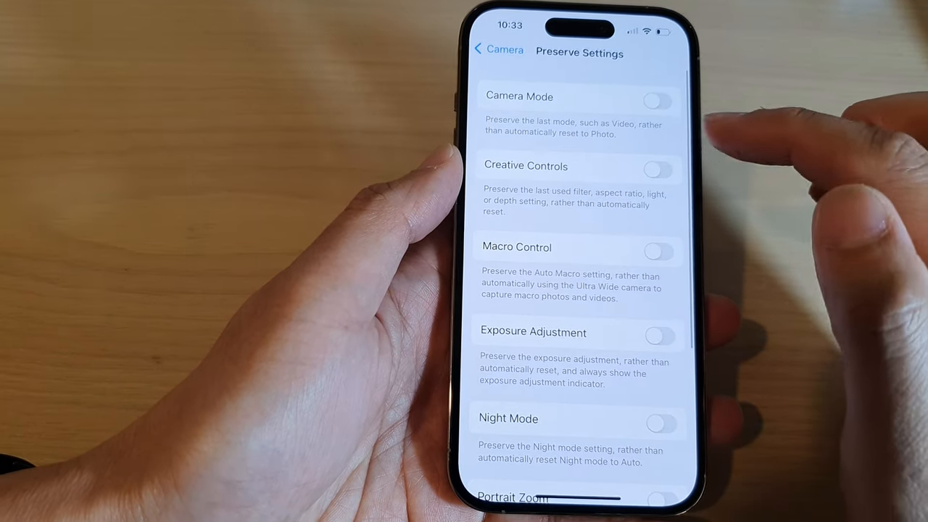
click(659, 168)
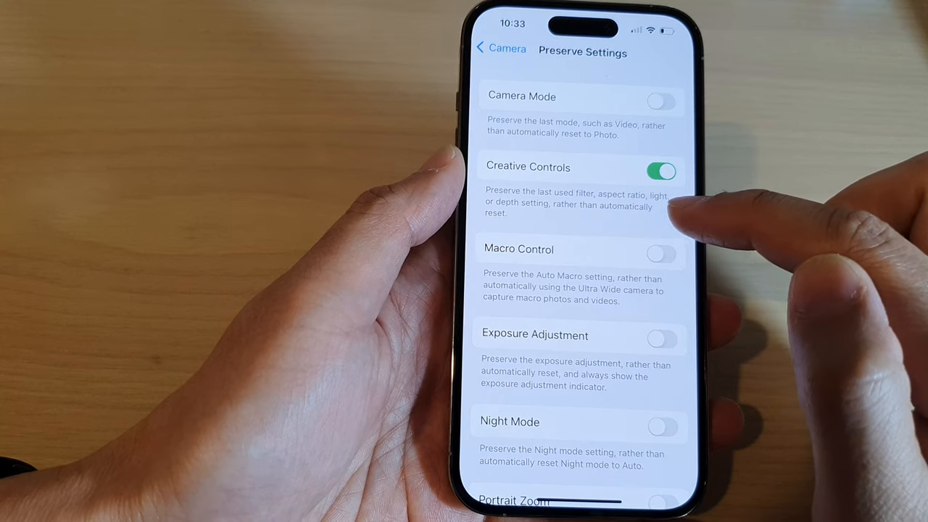
click(660, 171)
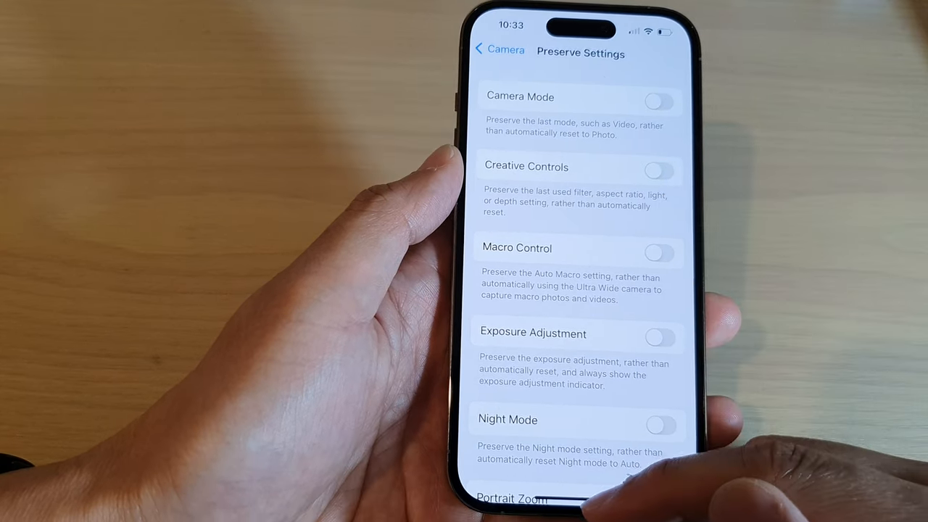